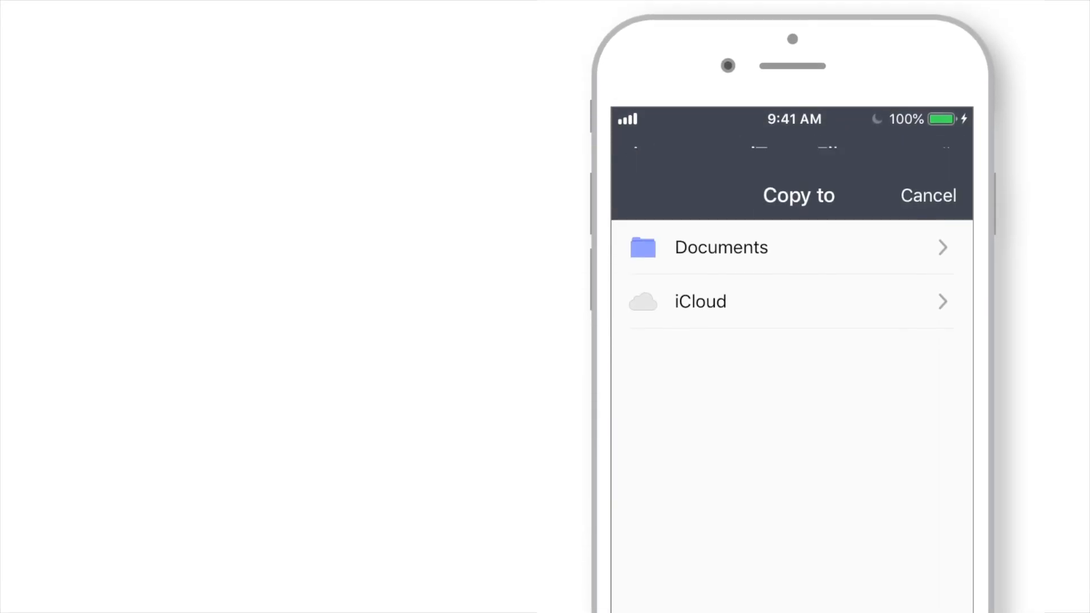
Step: Browse into the Documents folder and pick Photos as the copy destination
{"action": "left_click", "coordinate": [721, 246]}
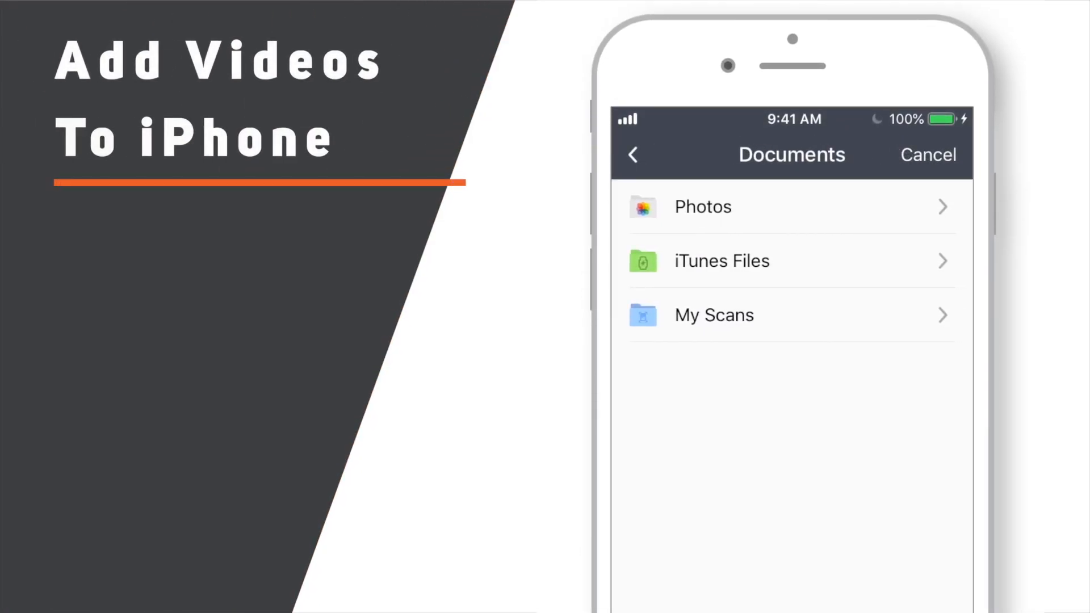
{"action": "left_click", "coordinate": [702, 207]}
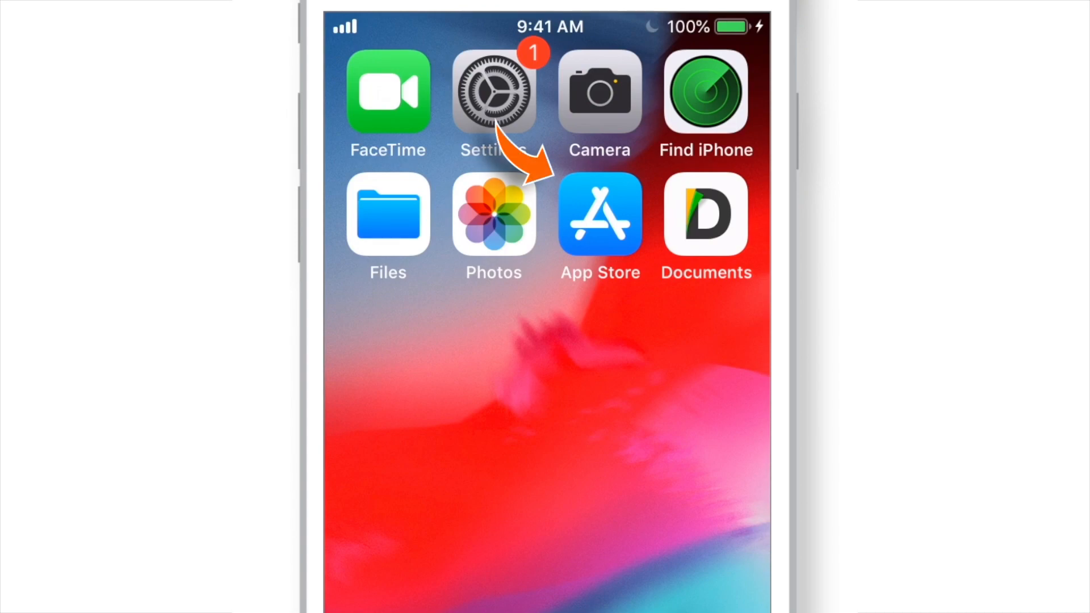
Step: Launch the App Store and open the installed Documents by Readdle app
{"action": "left_click", "coordinate": [705, 214]}
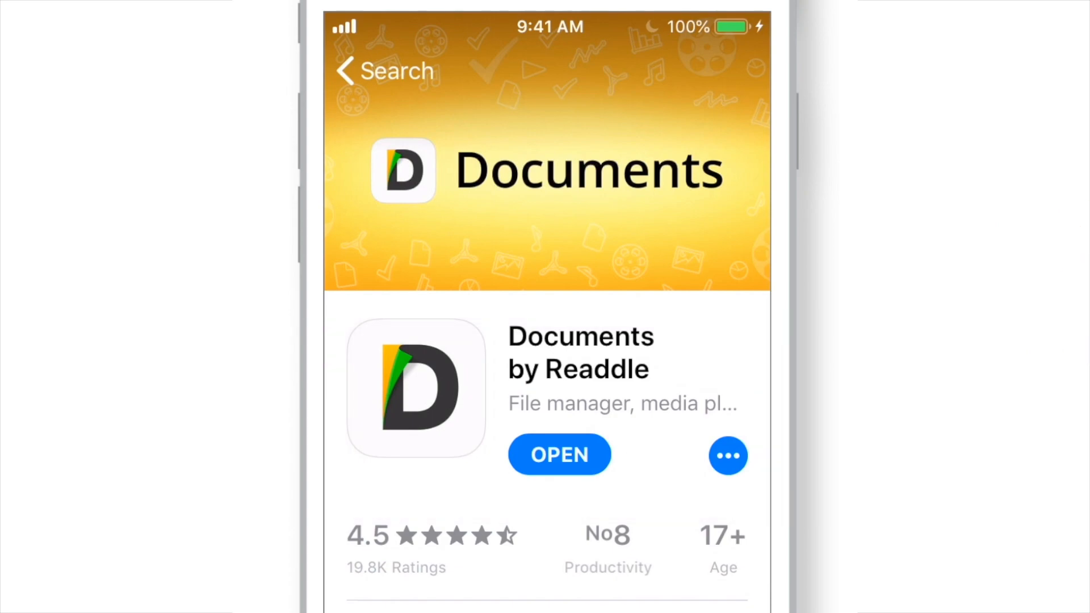
{"action": "left_click", "coordinate": [559, 454]}
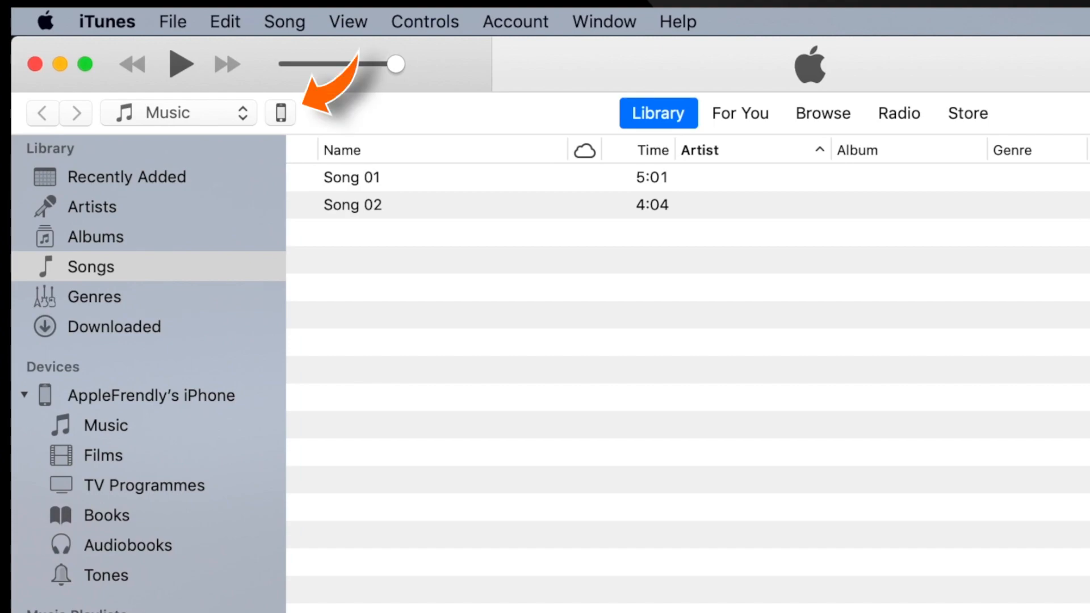
{"action": "mouse_move", "coordinate": [265, 122]}
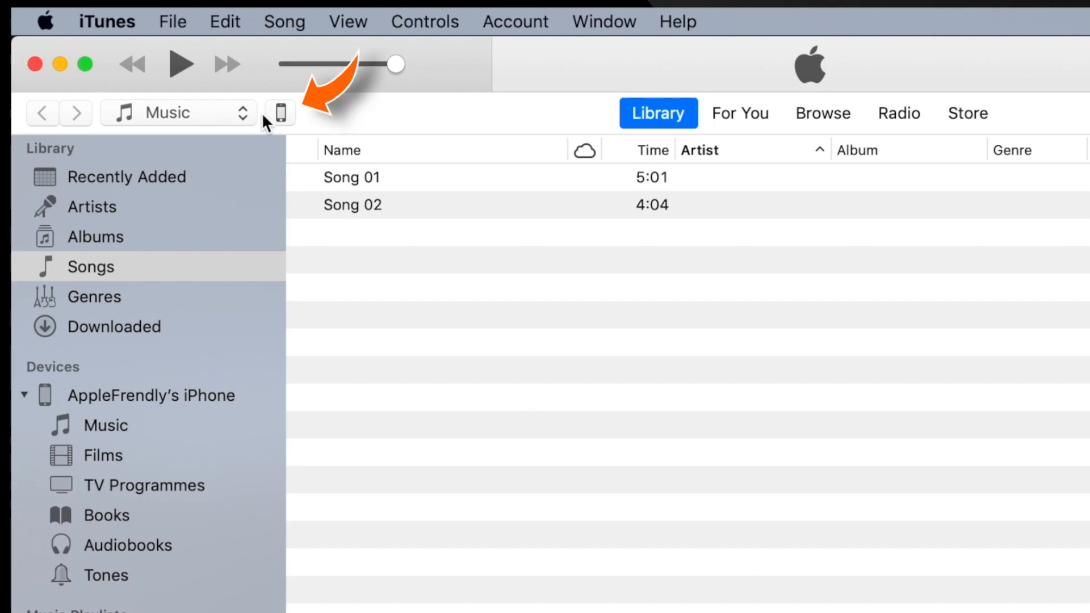
Step: Show the connected iPhone in iTunes and go to its File Sharing apps list
{"action": "left_click", "coordinate": [279, 112]}
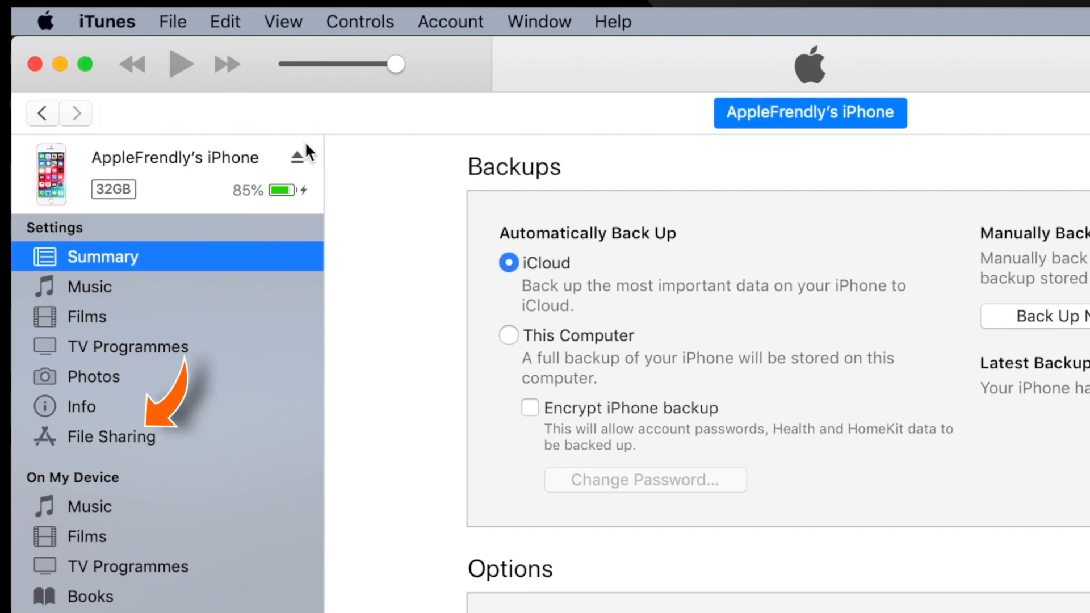
{"action": "mouse_move", "coordinate": [191, 445]}
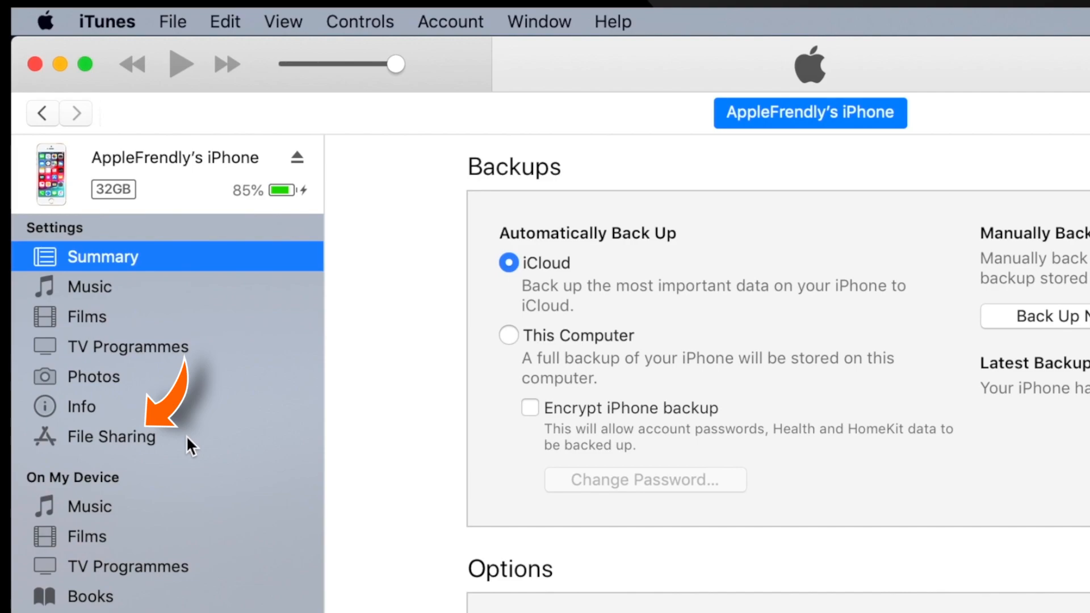
{"action": "left_click", "coordinate": [112, 436]}
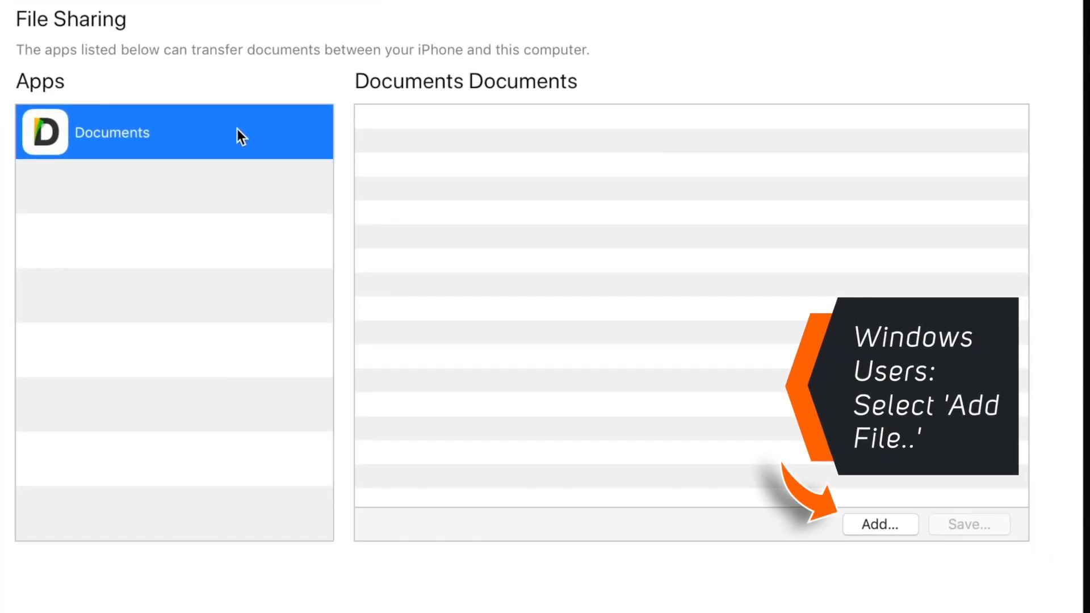
Step: Add iPad Unboxing.mov from Downloads to the Documents app's shared files
{"action": "left_click", "coordinate": [879, 524]}
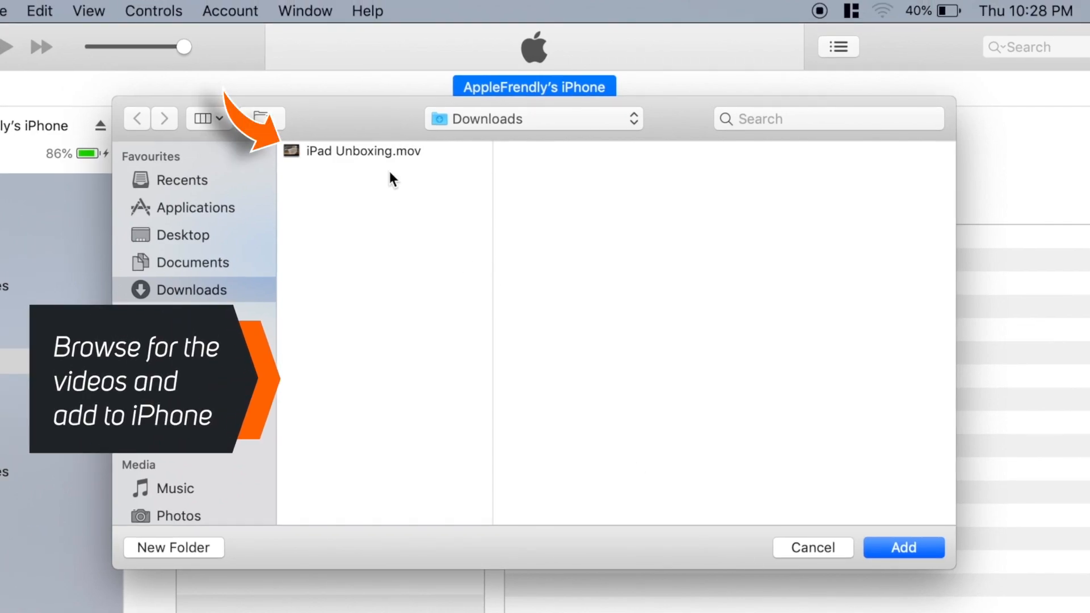
{"action": "left_click", "coordinate": [364, 151]}
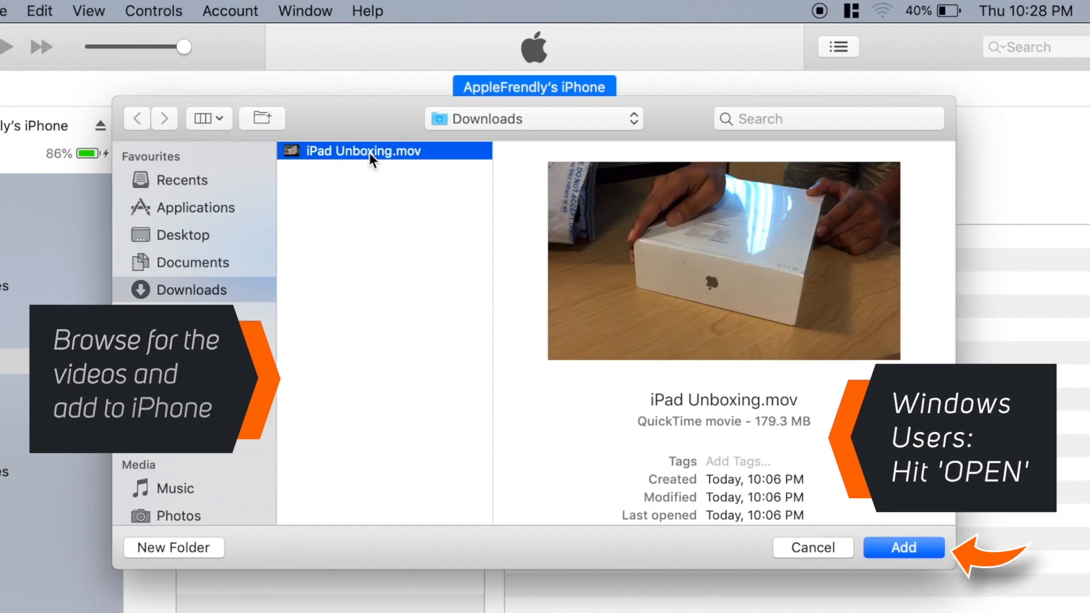
{"action": "left_click", "coordinate": [903, 547]}
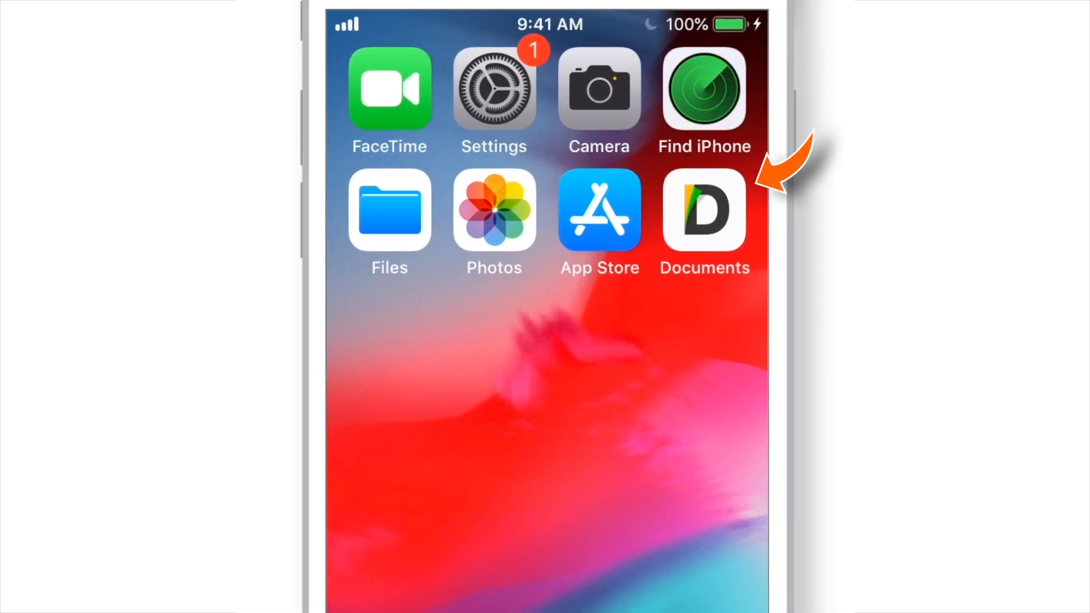
Step: Launch Documents on the iPhone and view the iTunes Files folder with the video
{"action": "left_click", "coordinate": [704, 210]}
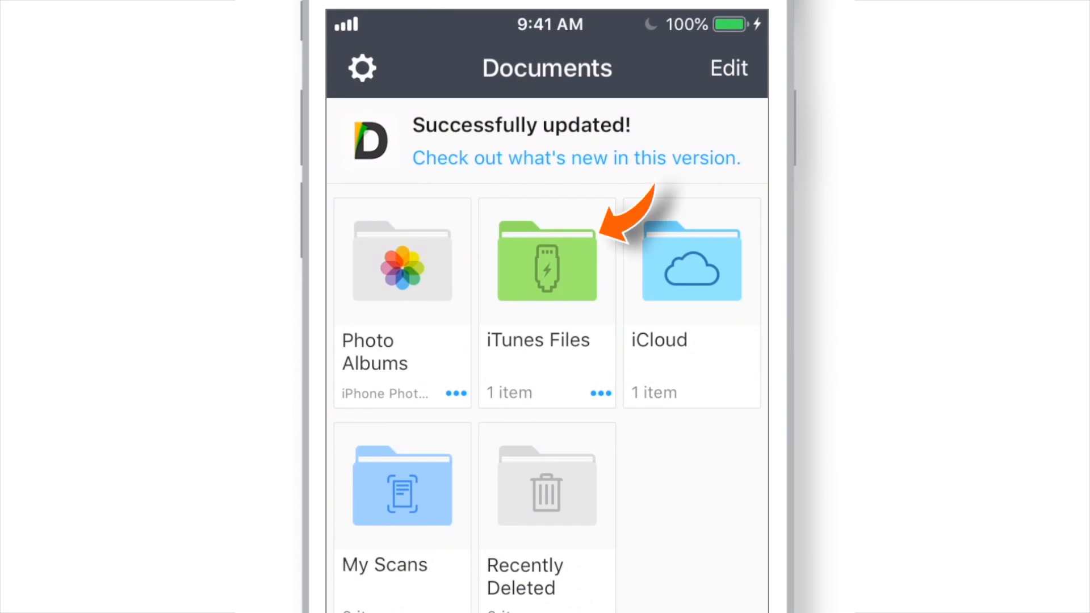
{"action": "left_click", "coordinate": [547, 261]}
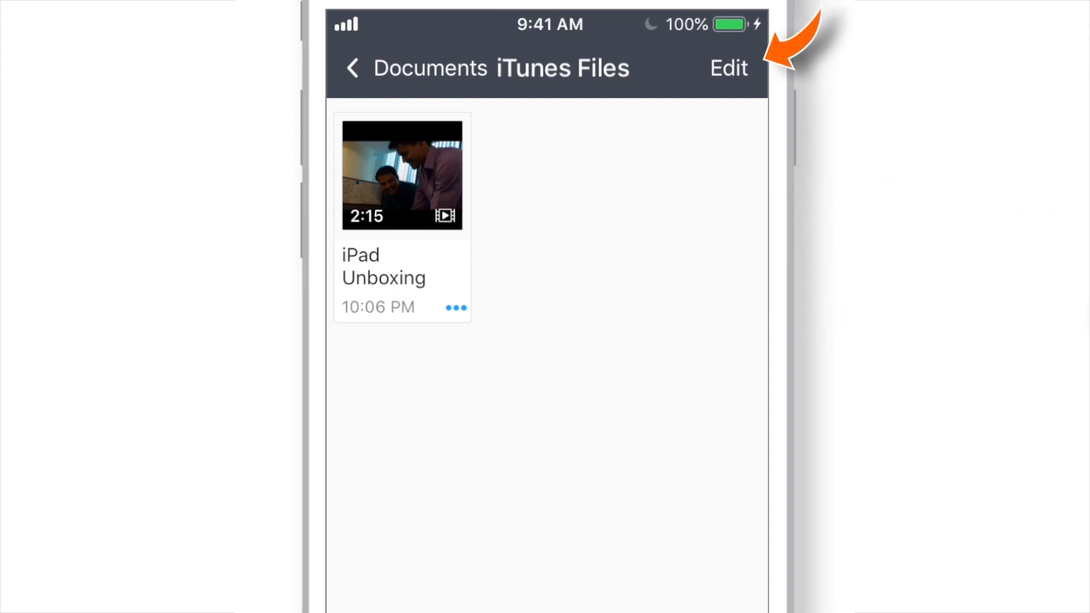
Step: Select the iPad Unboxing video in Edit mode and copy it into the Photos library
{"action": "left_click", "coordinate": [728, 68]}
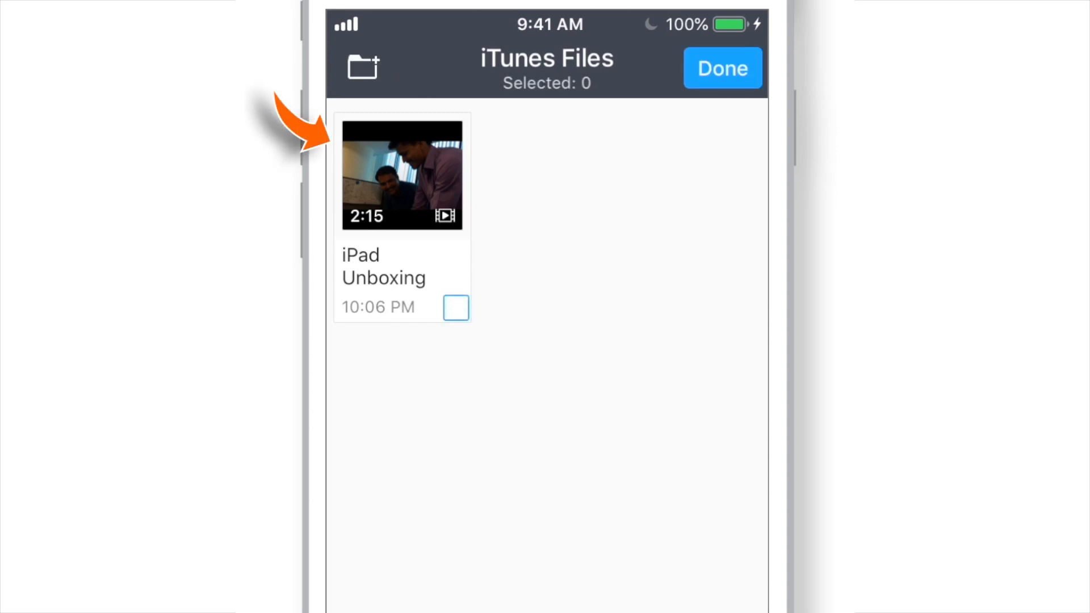
{"action": "left_click", "coordinate": [457, 308]}
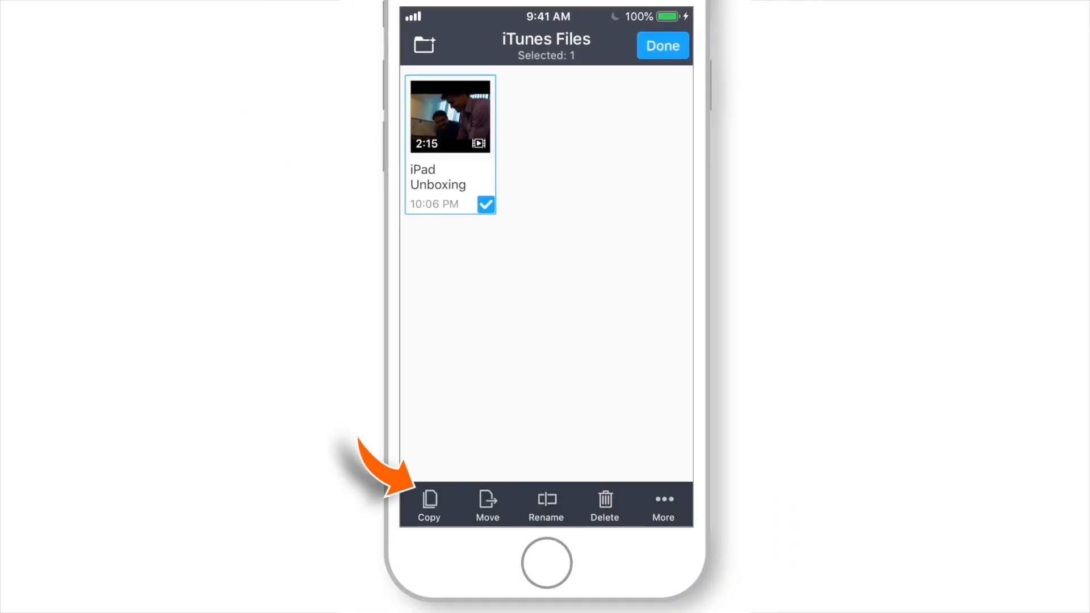
{"action": "left_click", "coordinate": [428, 504]}
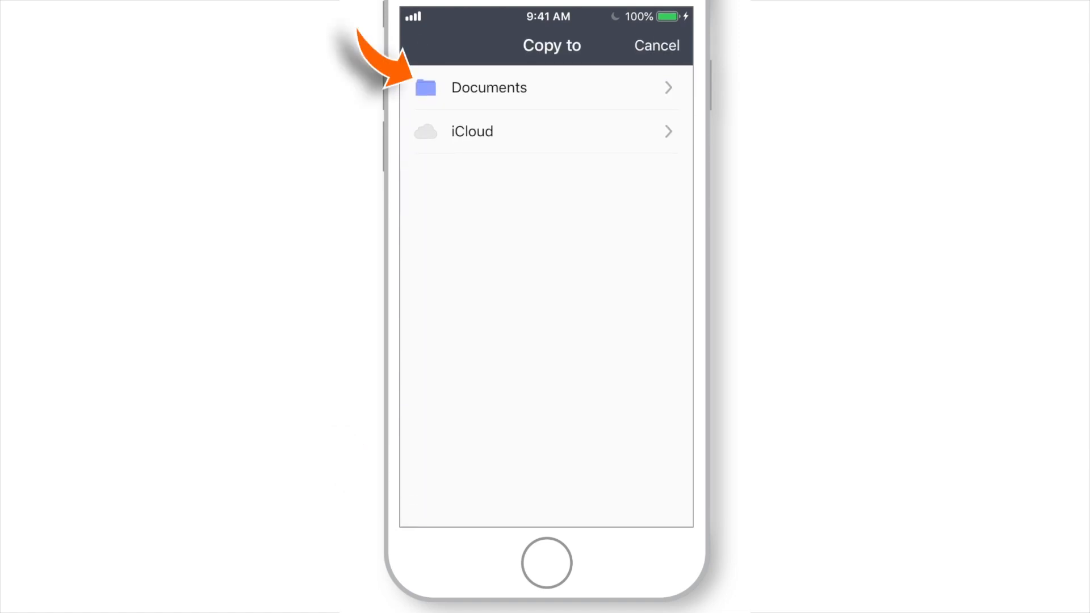
{"action": "left_click", "coordinate": [546, 87]}
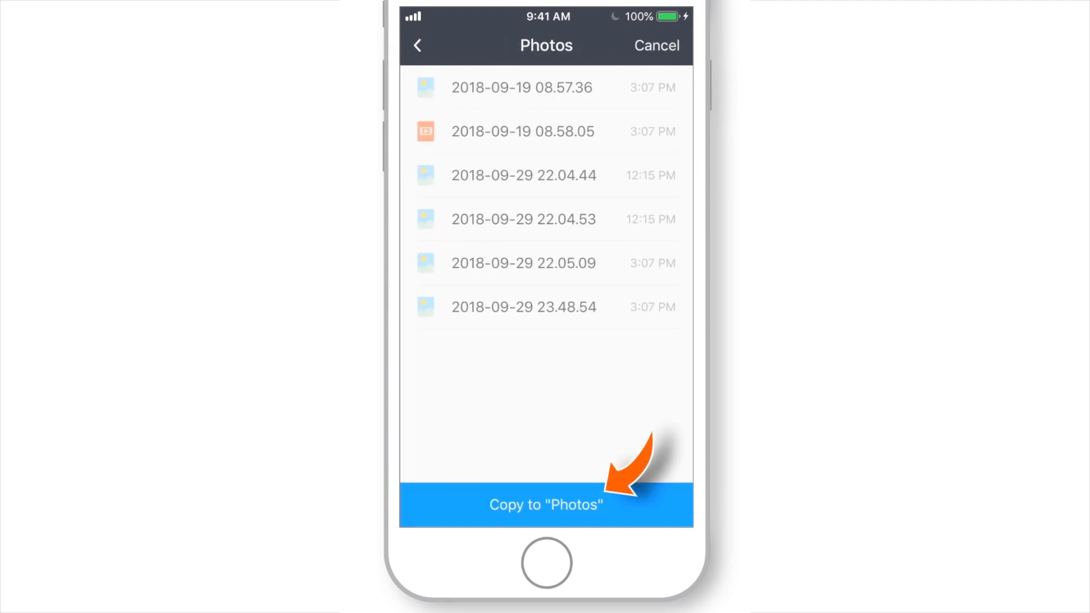
{"action": "left_click", "coordinate": [546, 504]}
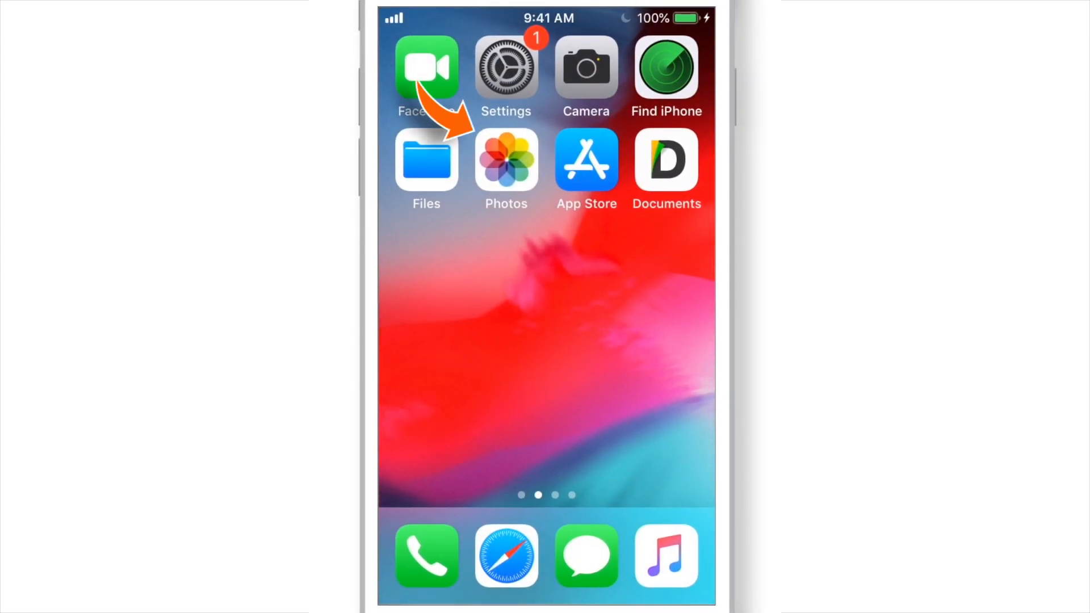
Step: Launch Photos and play the newly copied 2:15 iPad Unboxing video
{"action": "left_click", "coordinate": [505, 162]}
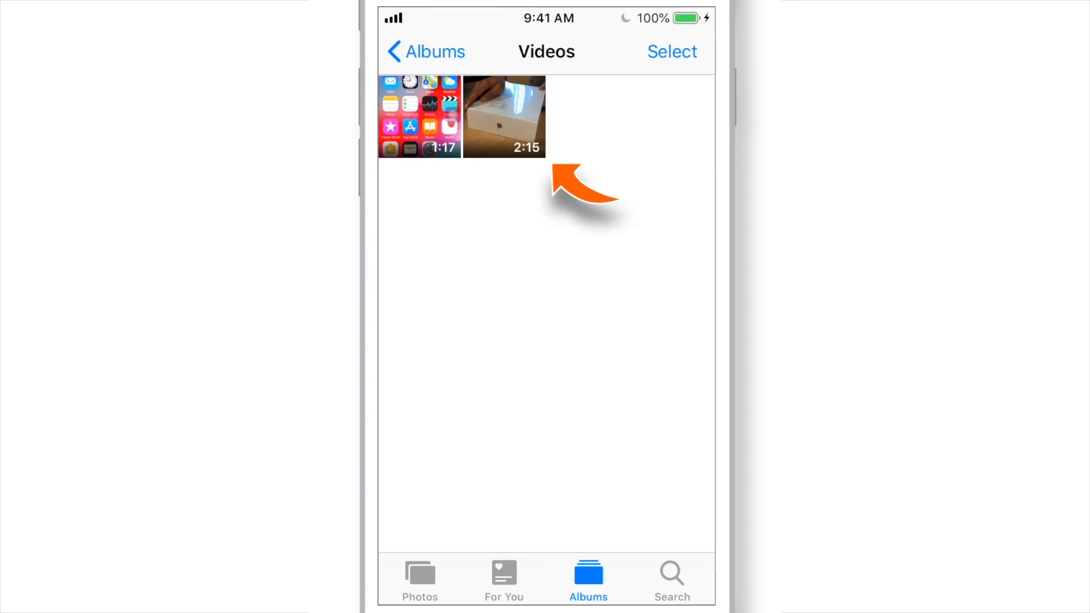
{"action": "left_click", "coordinate": [504, 117]}
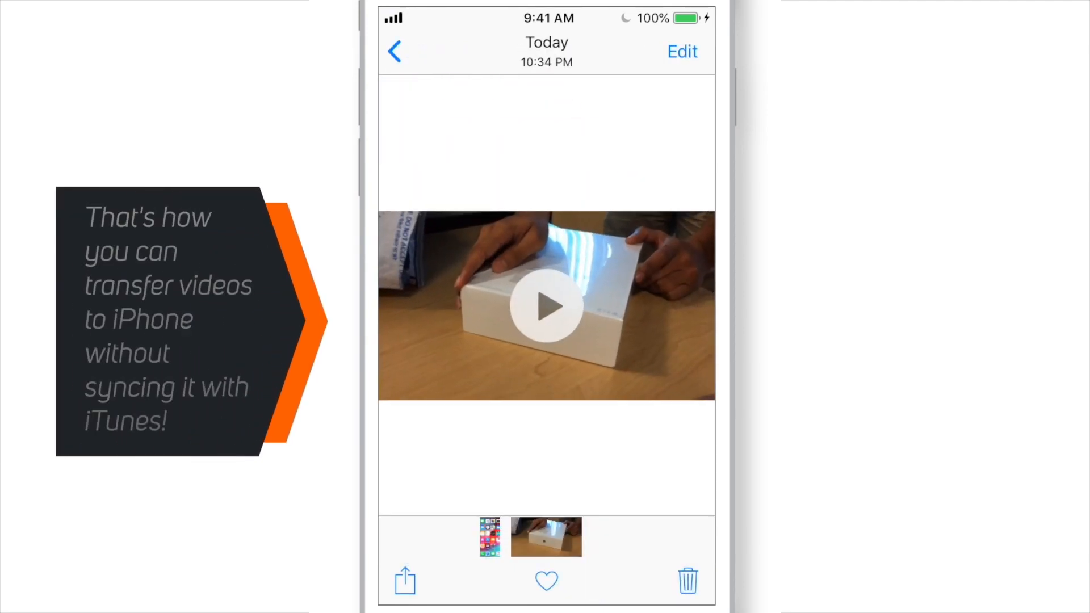
{"action": "left_click", "coordinate": [546, 305]}
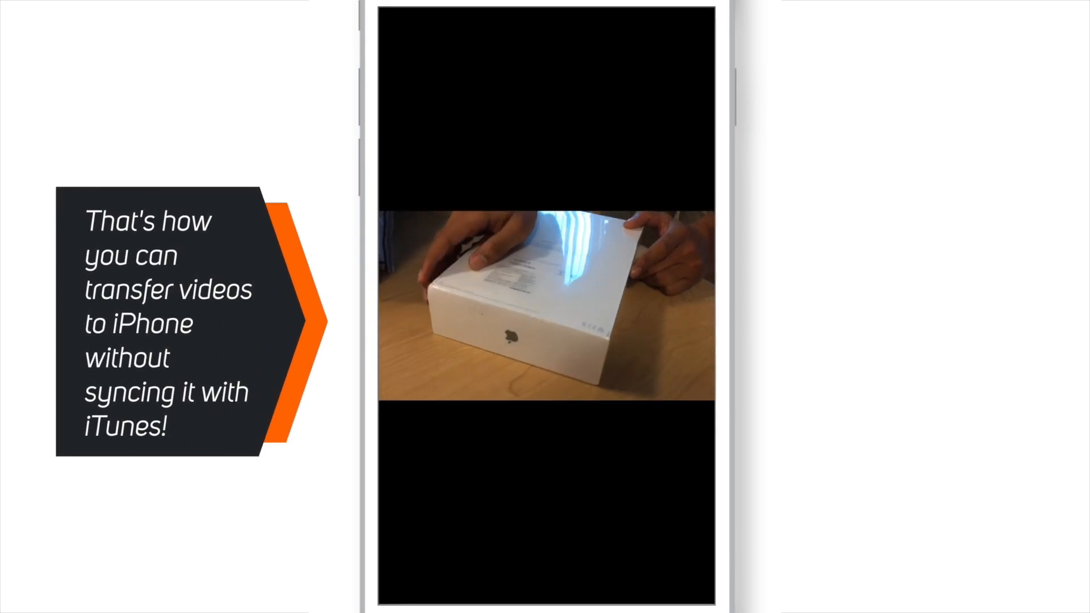